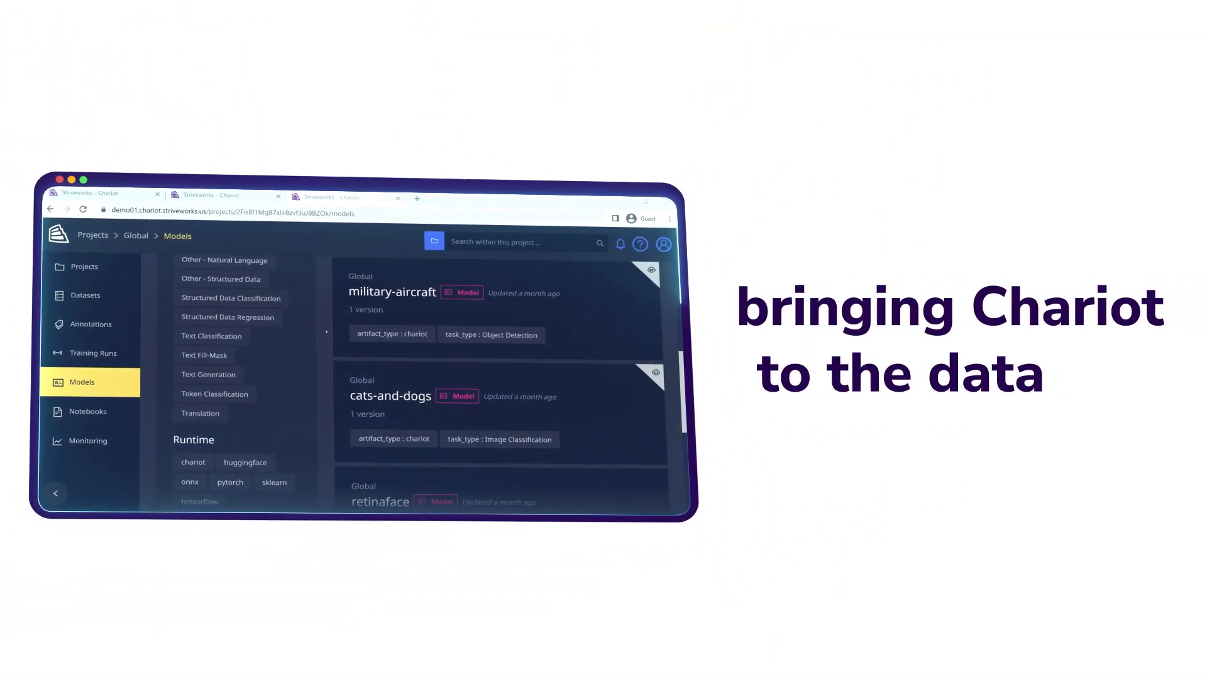
# Step: Create the face-detection annotation job with description 'Job for detecti...'
pyautogui.scroll(-3)
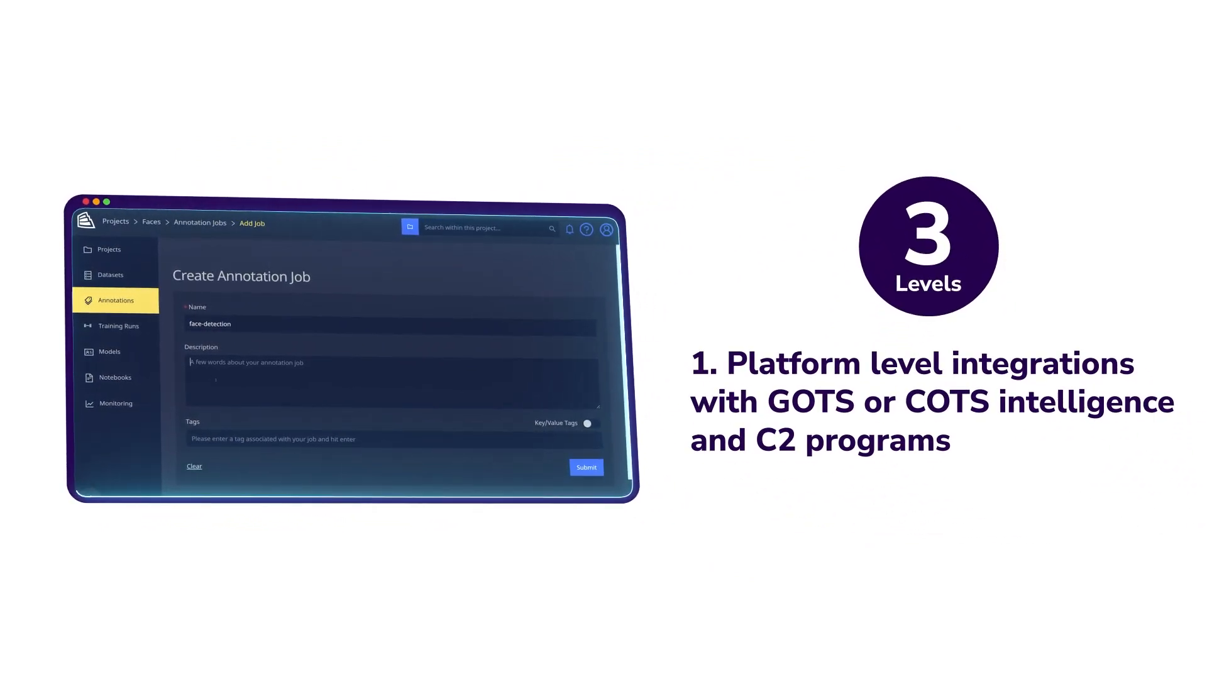
pyautogui.write('Job for detecting faces')
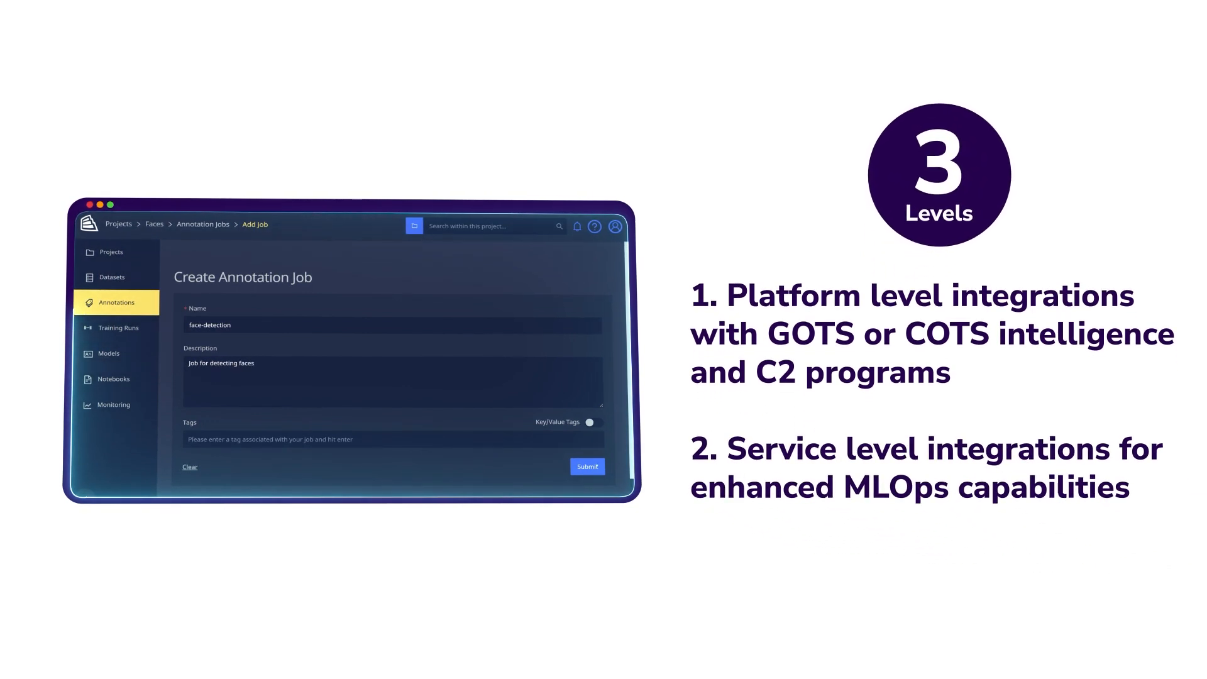
pyautogui.click(587, 466)
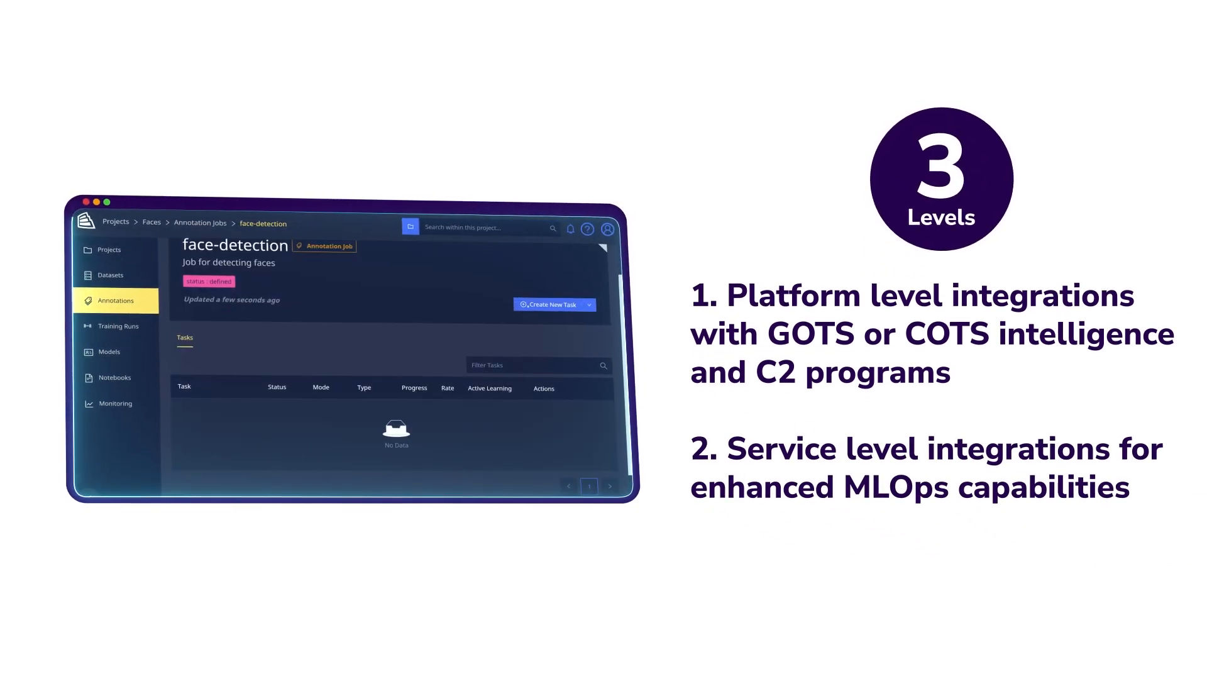
# Step: Add the faces-in-coco2017 active-learning annotation task on the coco2017 dataset
pyautogui.click(553, 304)
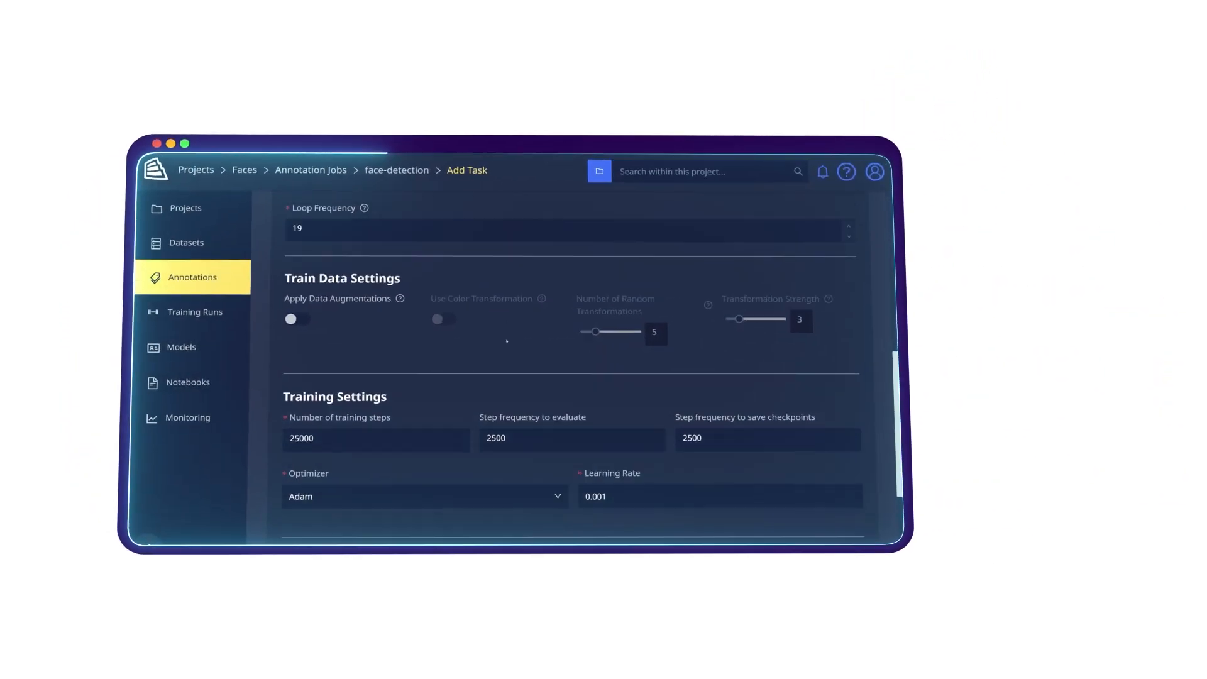
pyautogui.scroll(-3)
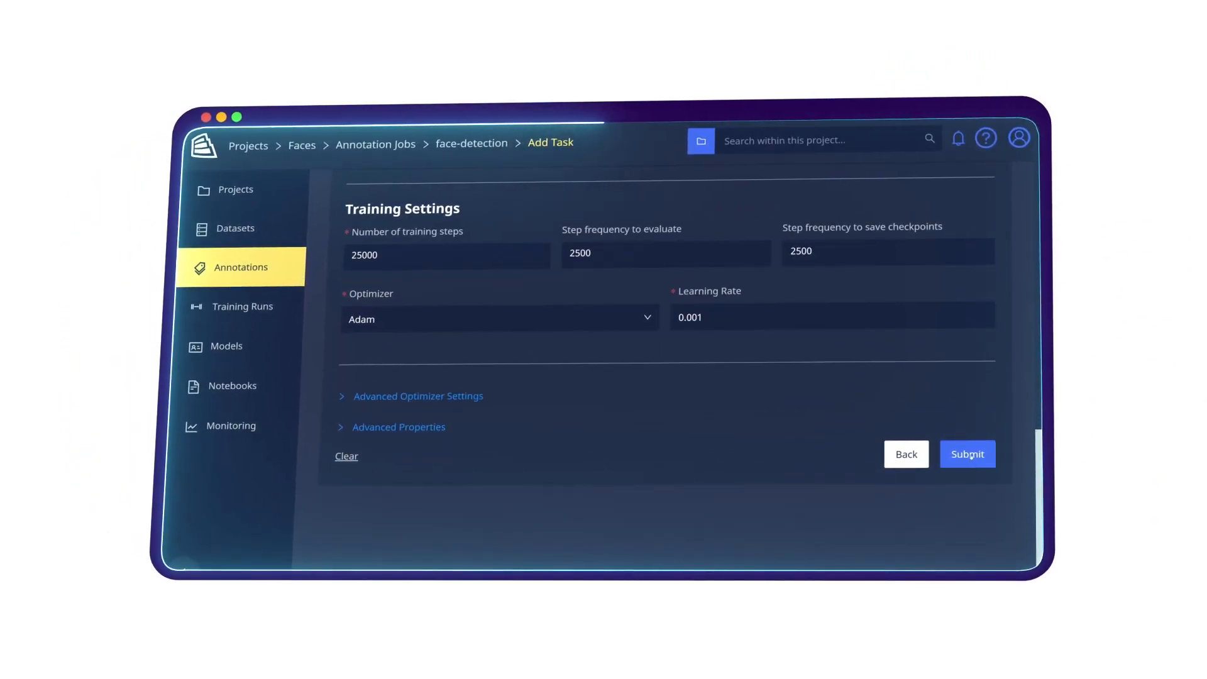
pyautogui.click(967, 454)
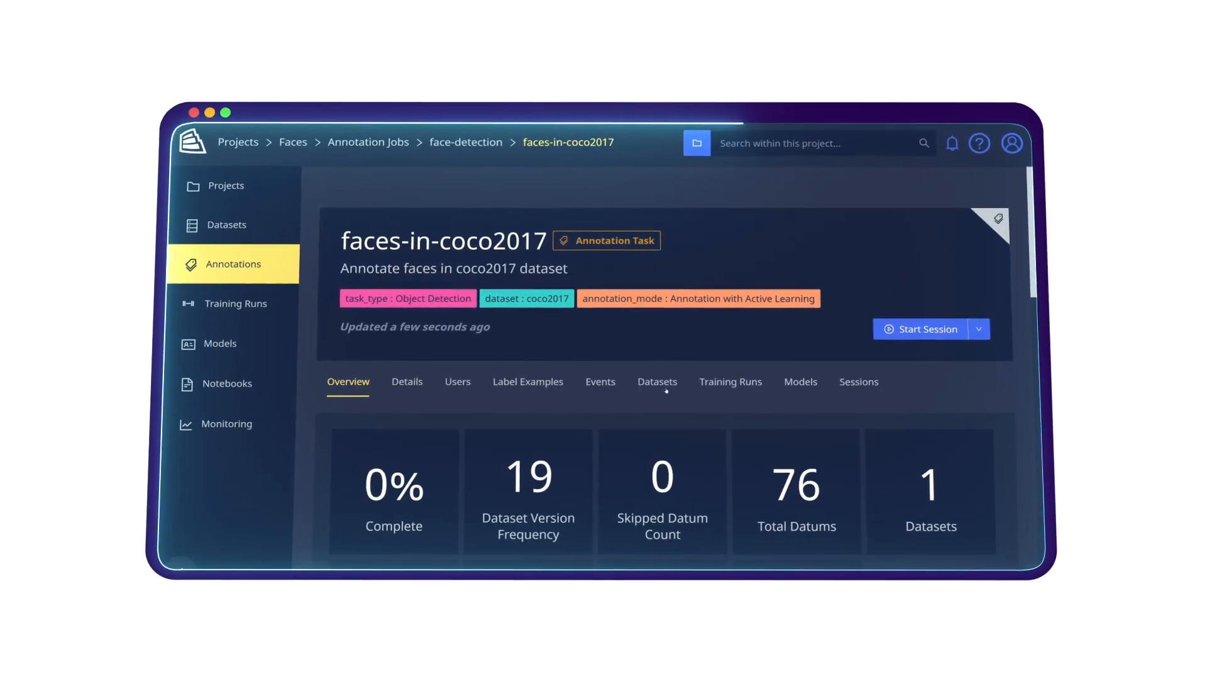
pyautogui.scroll(-3)
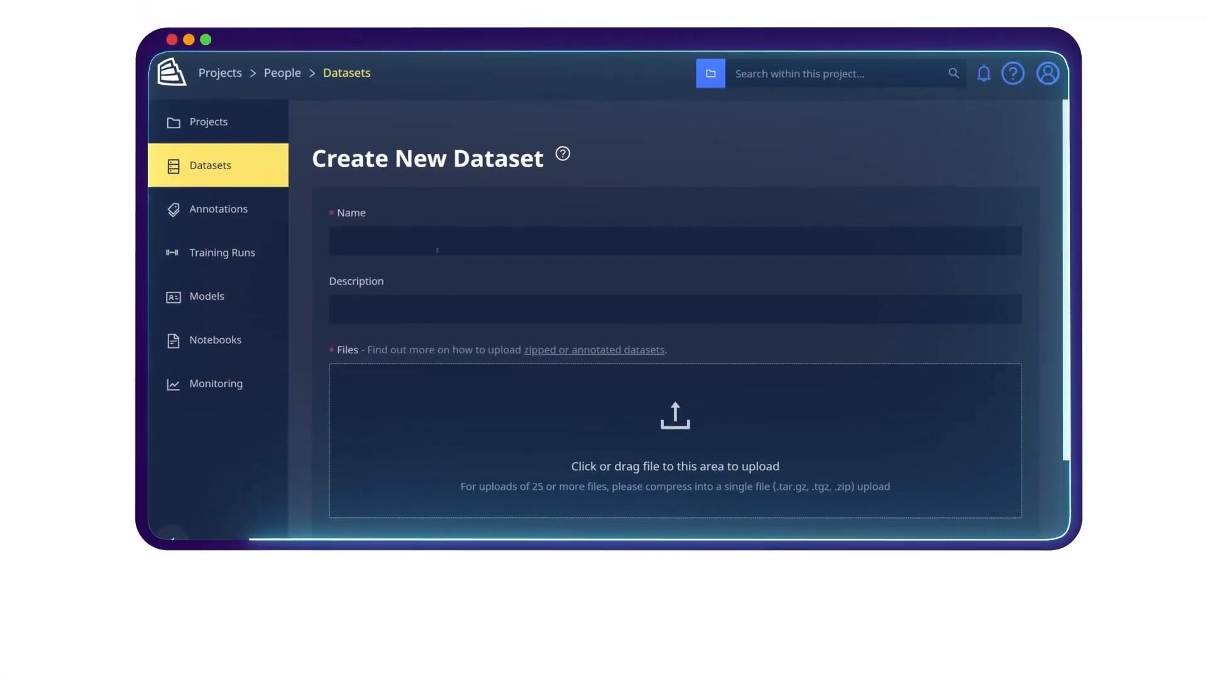
# Step: Name the faces-in-coco2017 run and model, FasterRCNNResnet50FPN, starting from scratch
pyautogui.write('PASCAL VO')
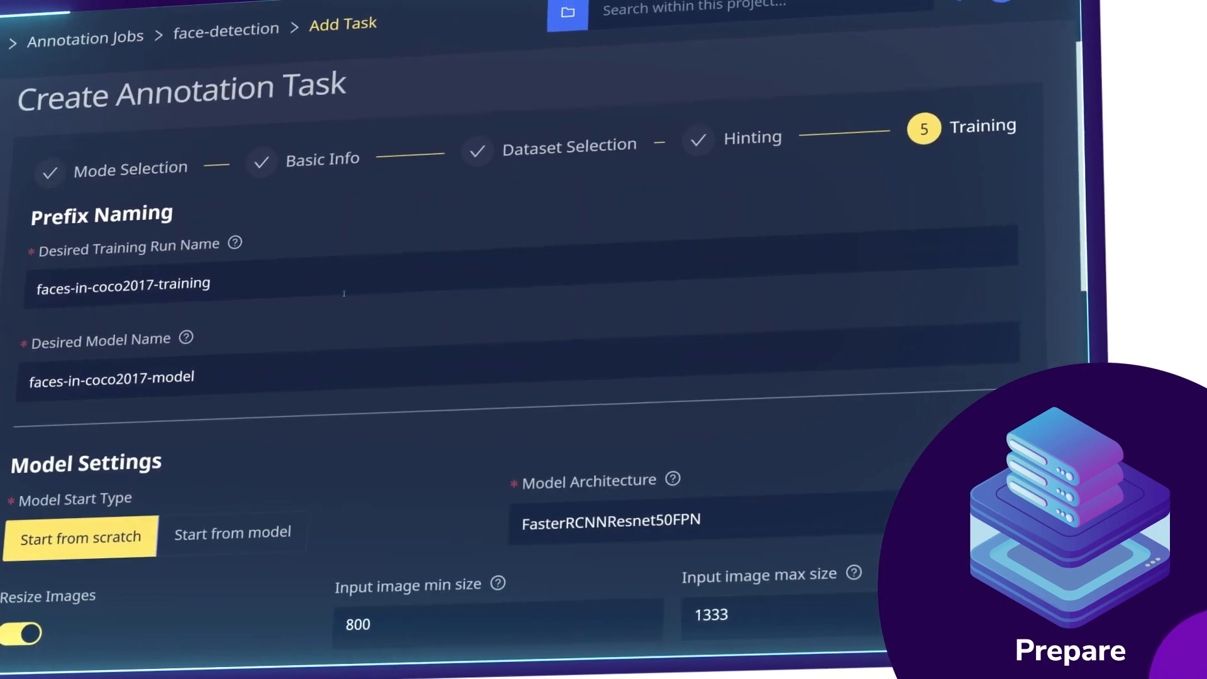
pyautogui.click(231, 533)
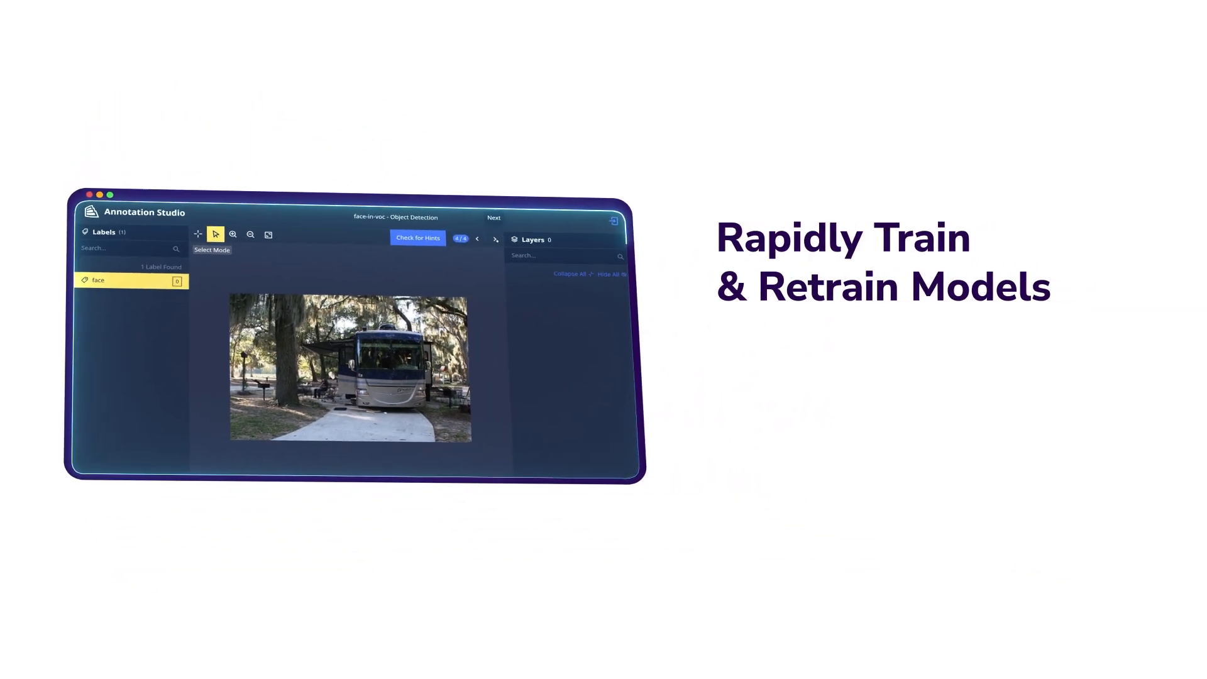
# Step: Advance through face-in-voc images with face hints, then show the Global project's datasets
pyautogui.click(417, 237)
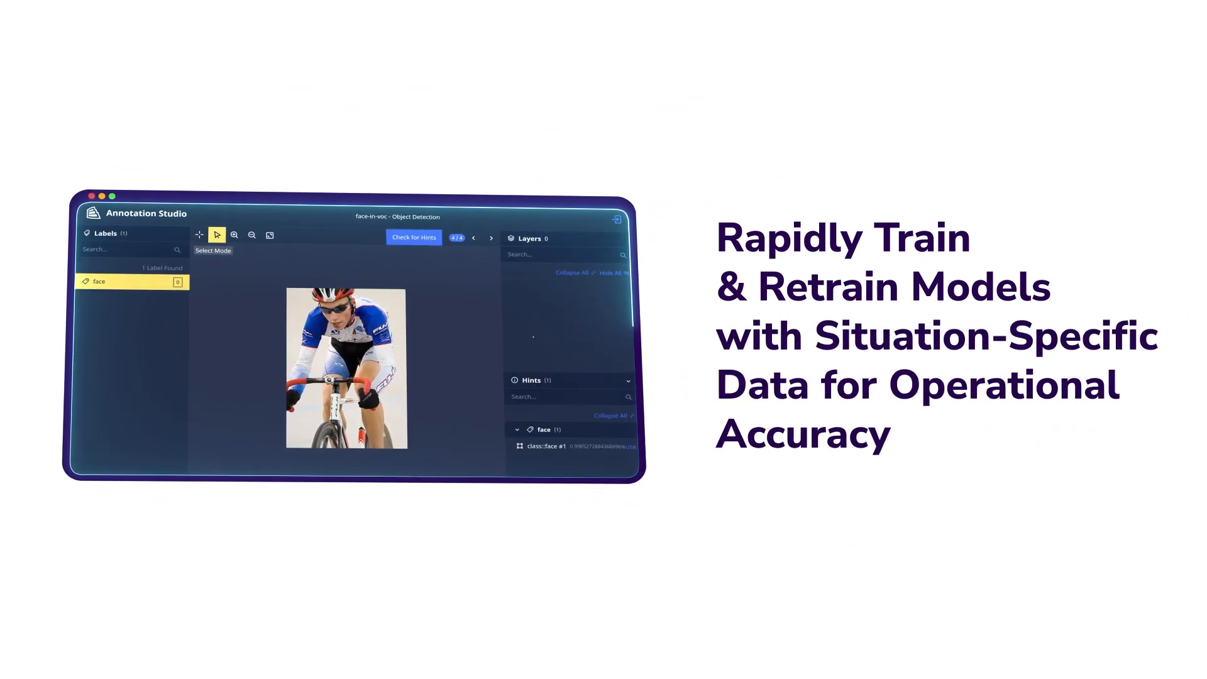
pyautogui.click(490, 237)
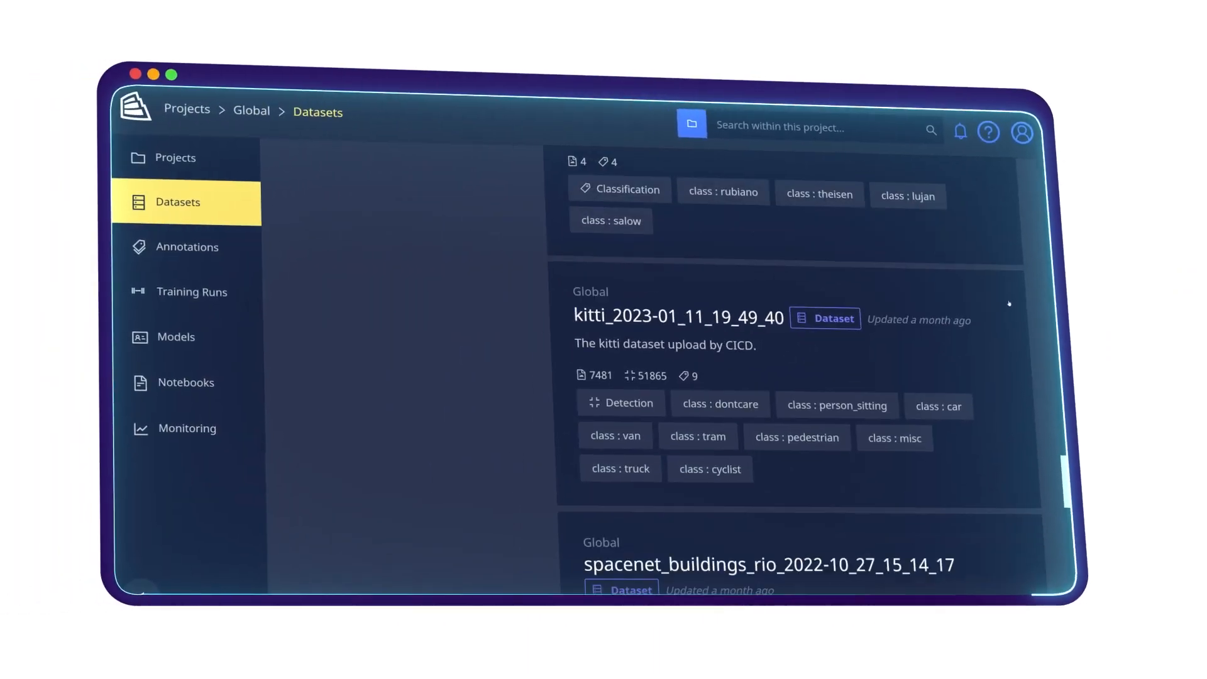
pyautogui.scroll(-3)
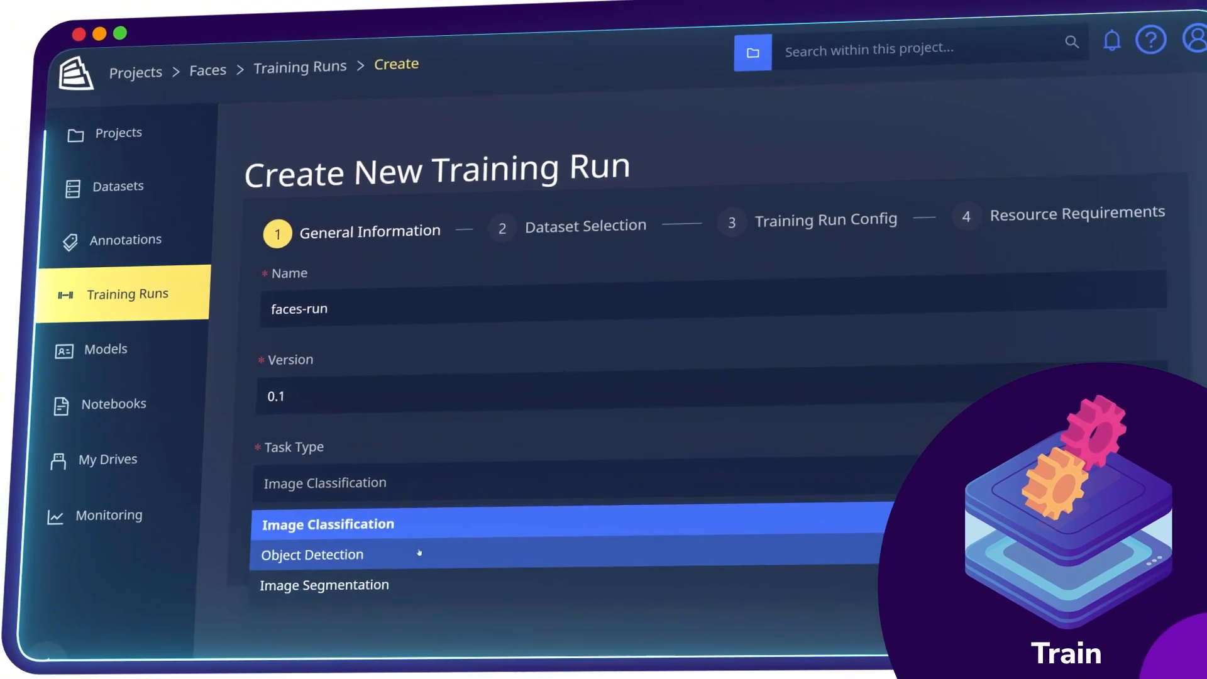
# Step: Make faces-run v0.1 an Object Detection run on the face label and continue
pyautogui.click(312, 554)
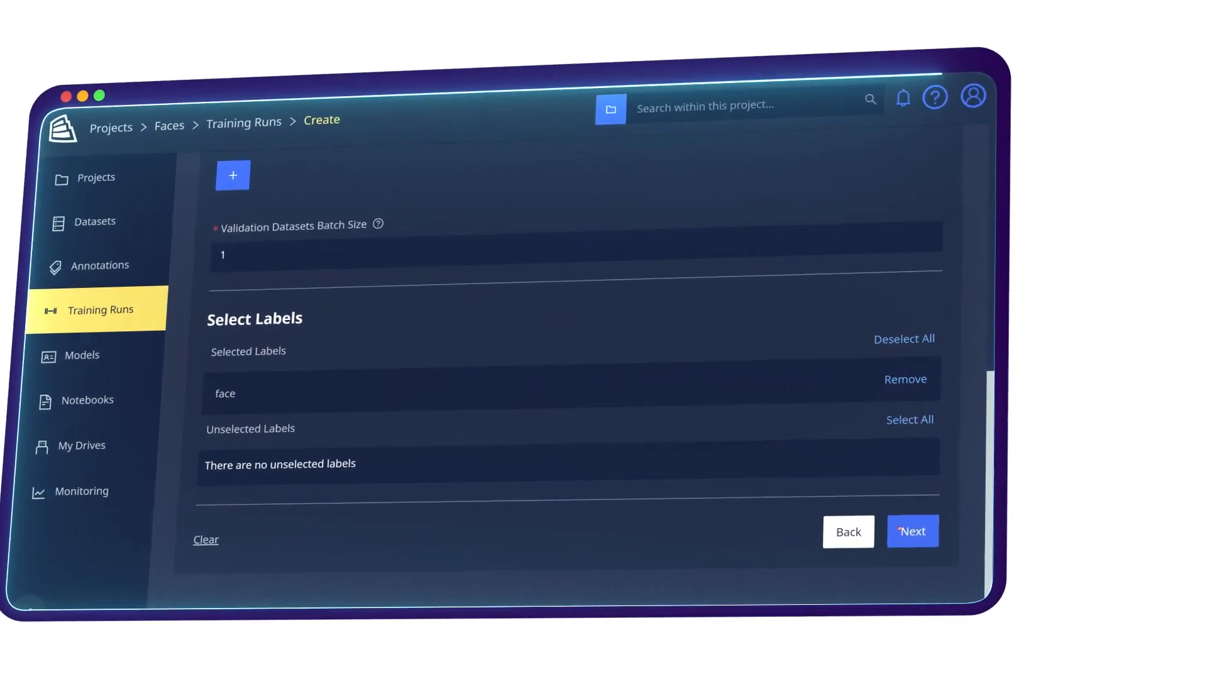
pyautogui.click(913, 531)
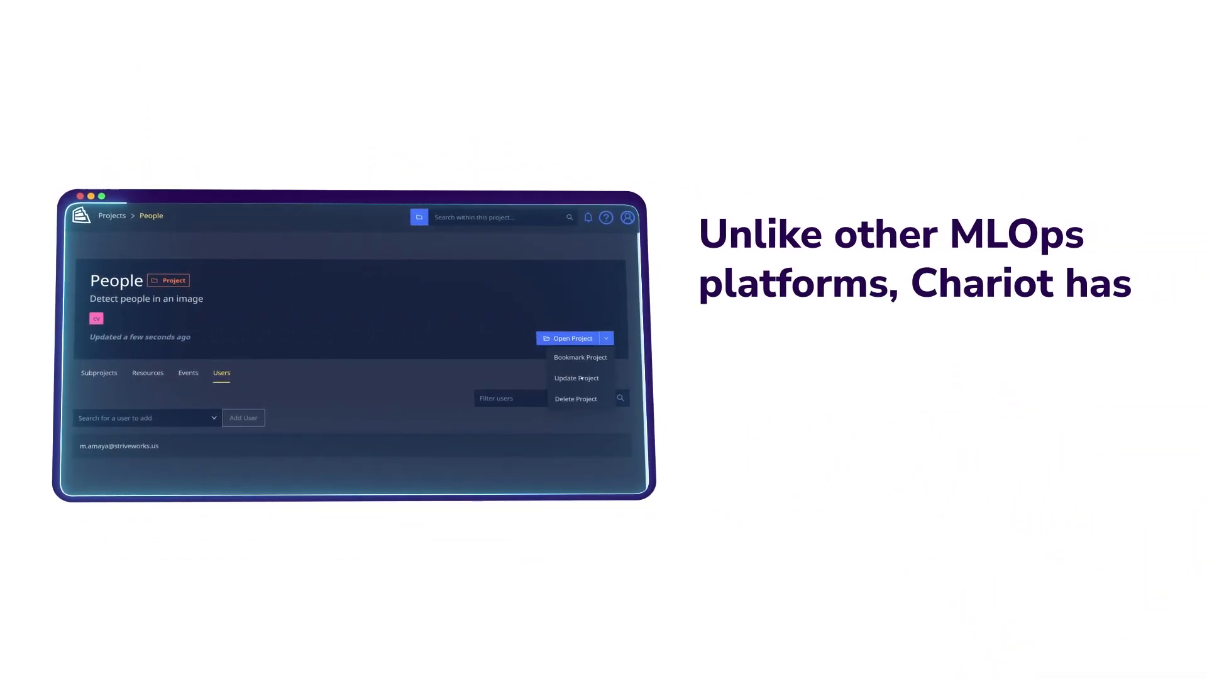
# Step: Add a second user by email to the People project's access and save it
pyautogui.click(576, 377)
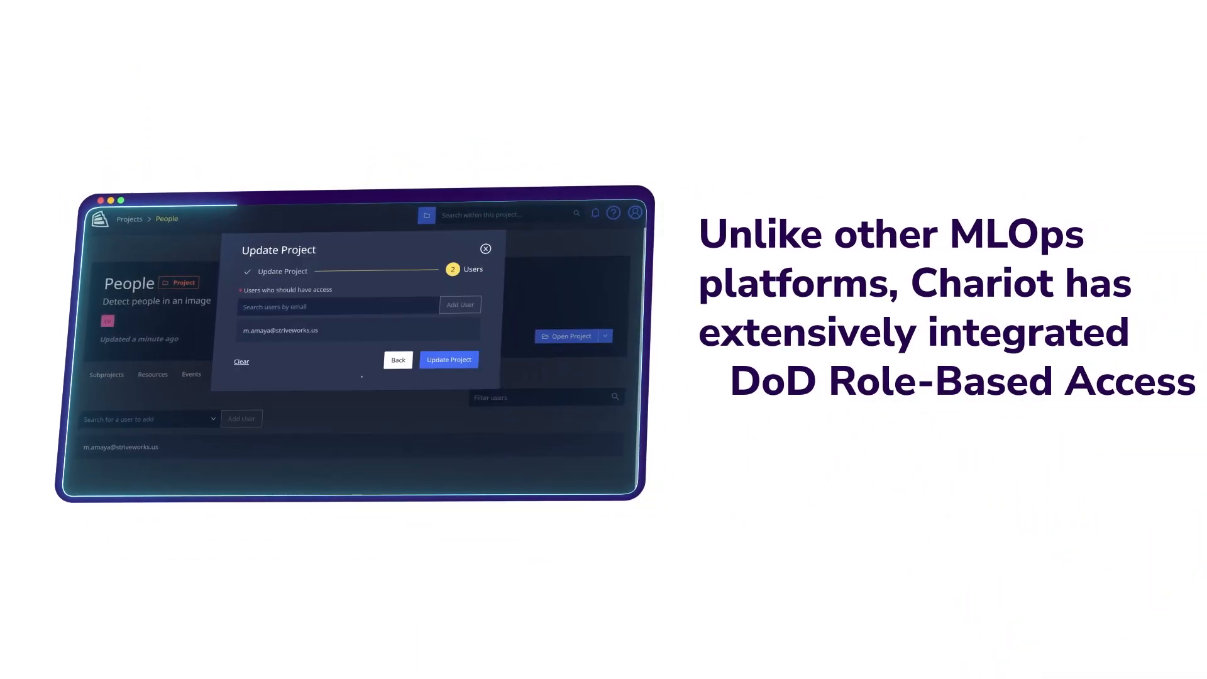
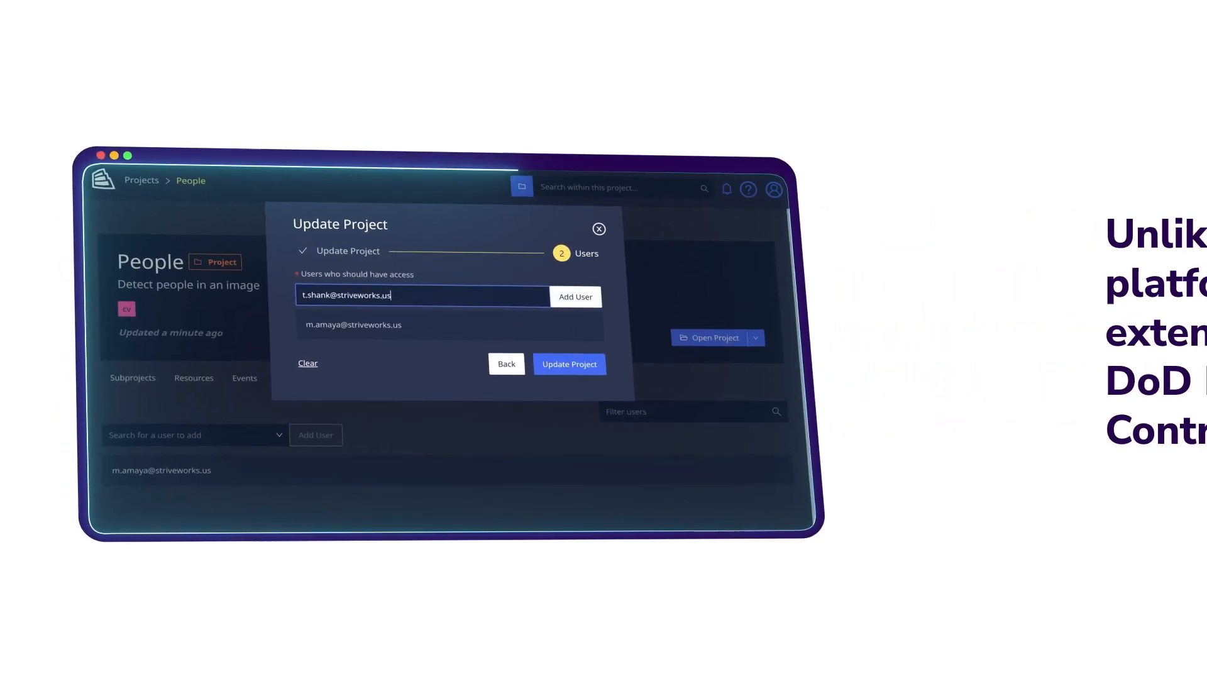
pyautogui.click(576, 296)
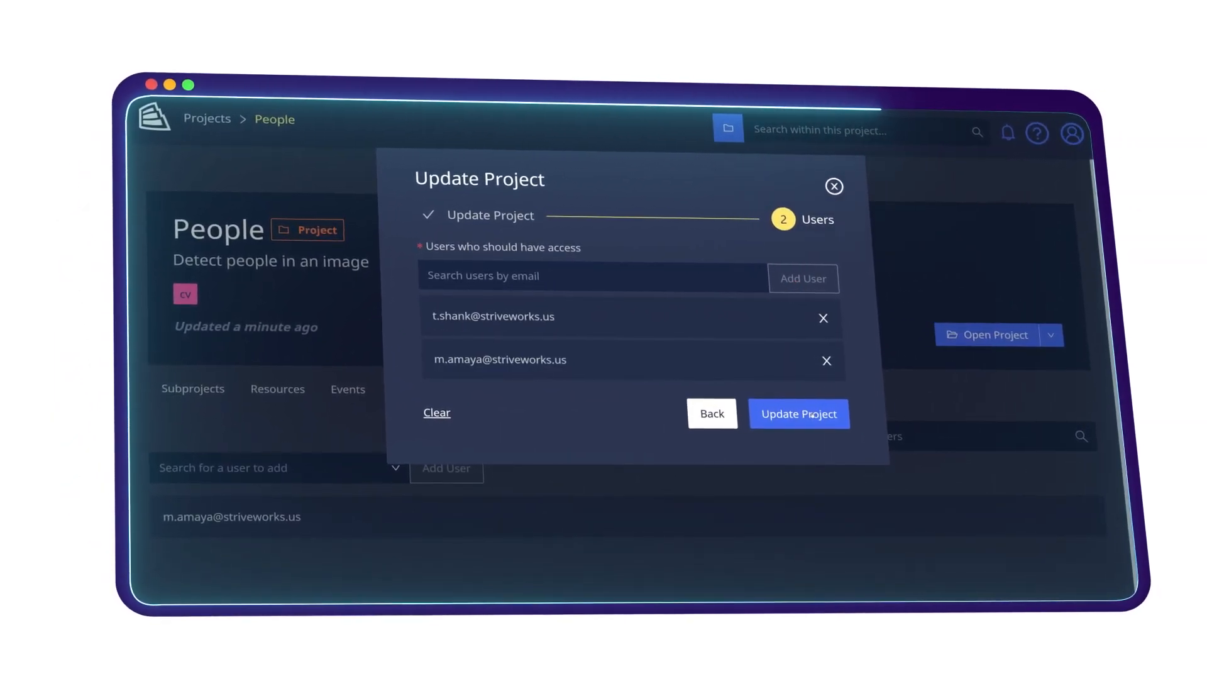
pyautogui.click(799, 413)
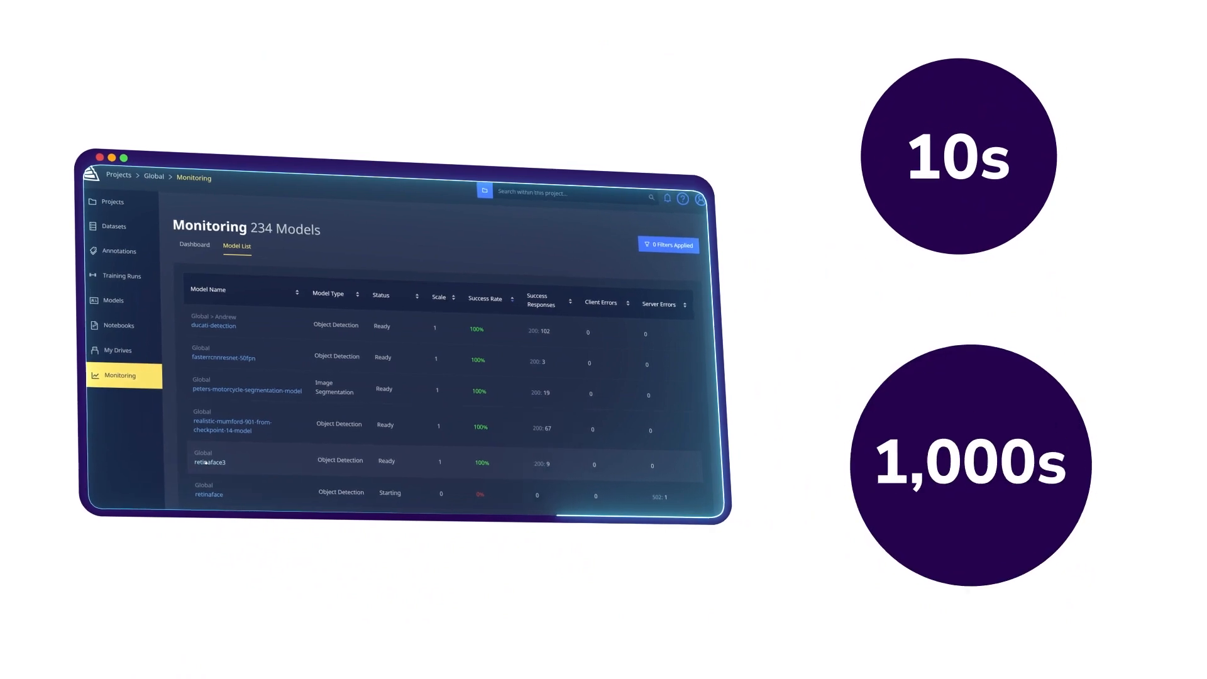
# Step: View the Monitoring dashboard charts, then the Faces project's empty Training Runs list
pyautogui.click(194, 245)
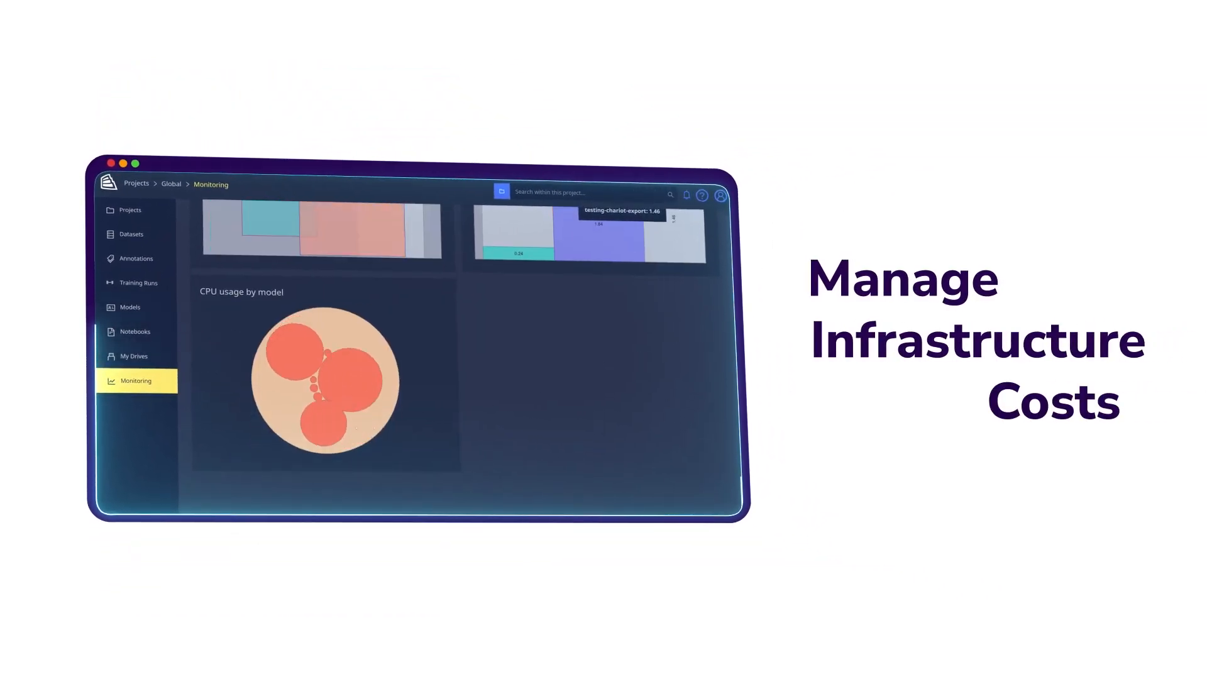
pyautogui.click(138, 283)
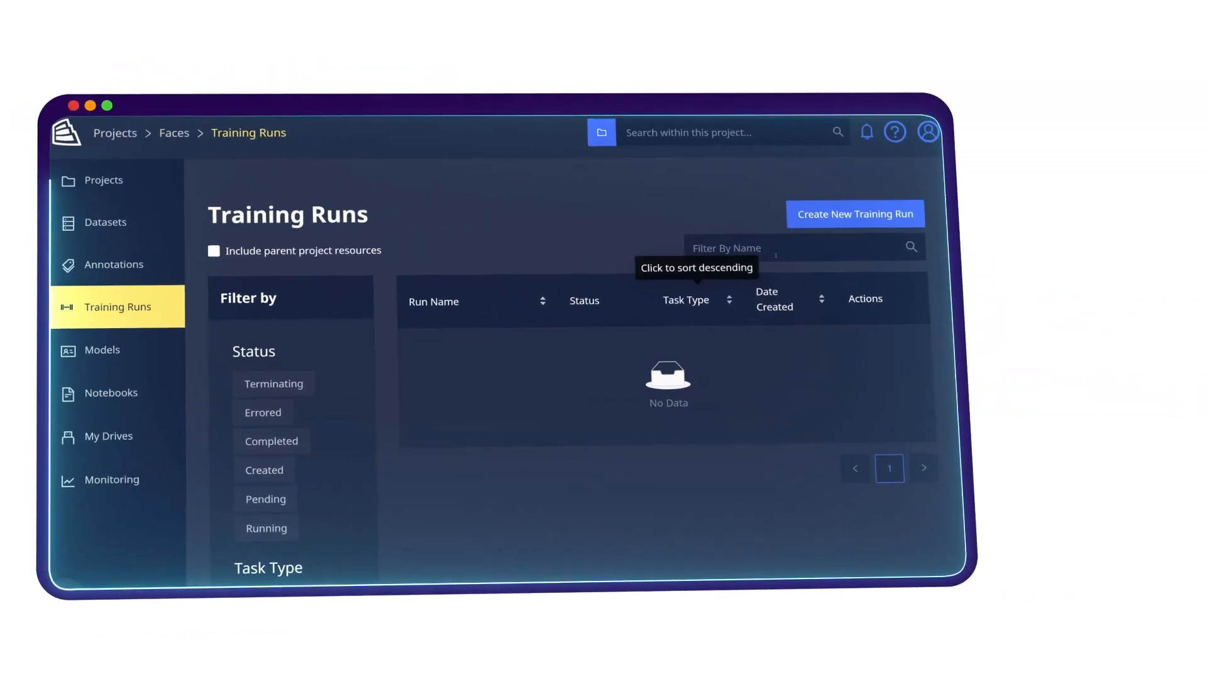
# Step: Add an active-learning annotation task to face-detect and name it face-in-voc
pyautogui.click(856, 214)
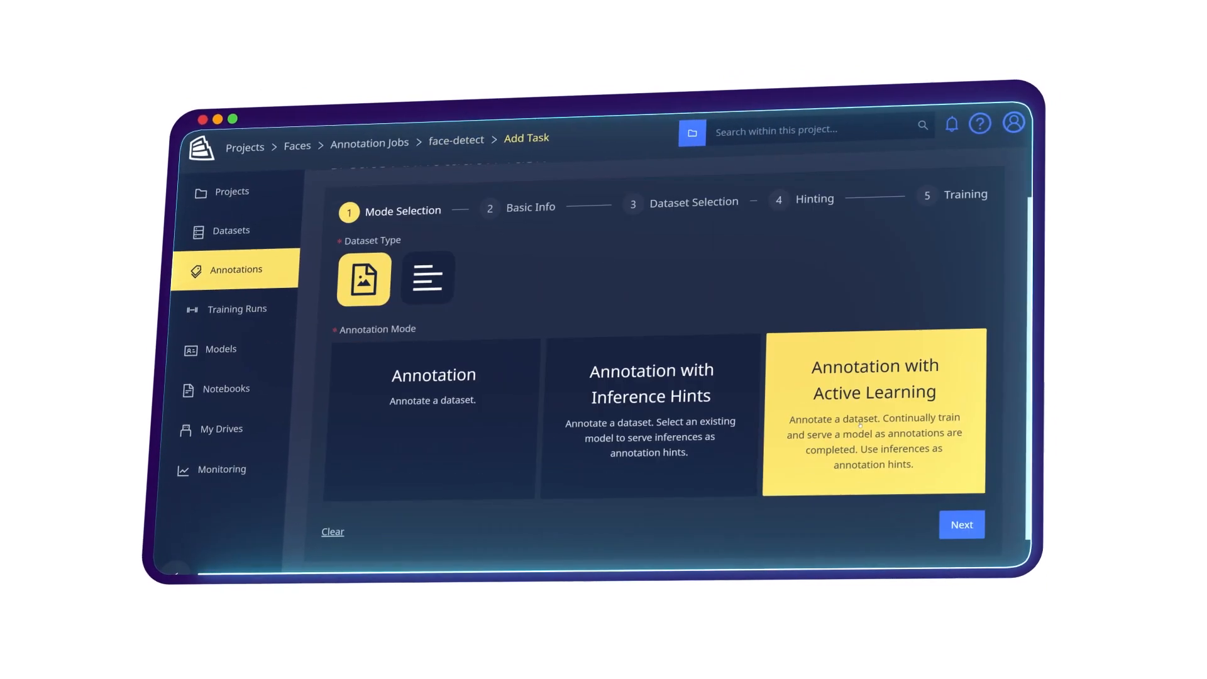
pyautogui.click(961, 524)
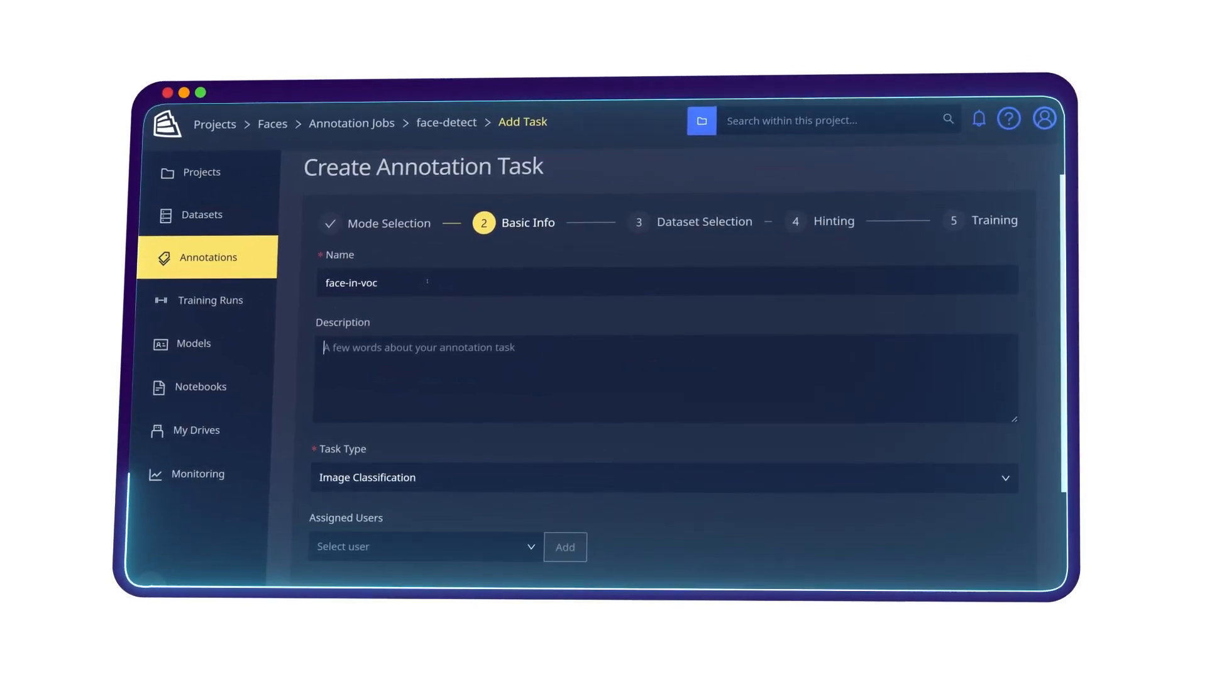